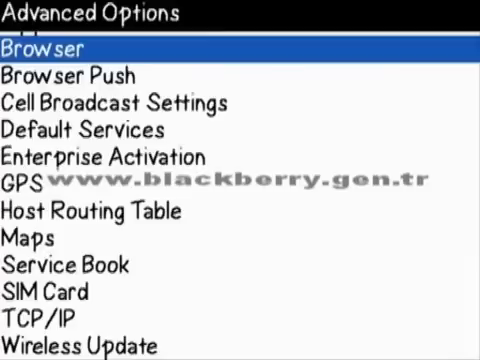
Step: Open the TCP/IP settings under Advanced Options, showing APN Internet
{"action": "key", "text": "Escape"}
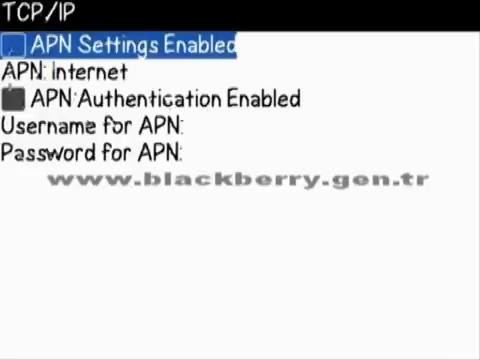
Step: Enable APN Settings and re-enter the APN as lowercase 'internet'
{"action": "left_click", "coordinate": [16, 45]}
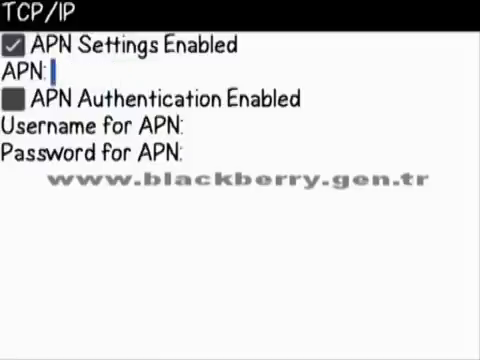
{"action": "type", "text": "intern"}
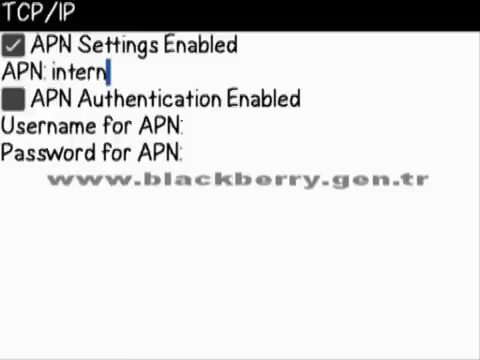
{"action": "type", "text": "e"}
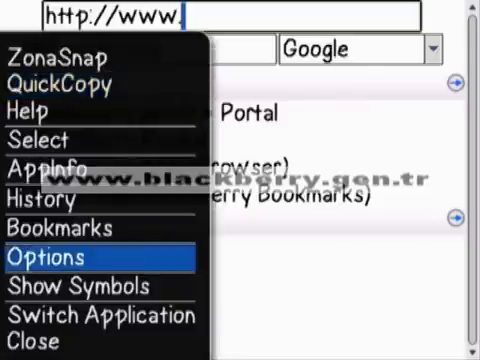
Step: Open the browser's Options > Browser Configuration screen
{"action": "left_click", "coordinate": [40, 258]}
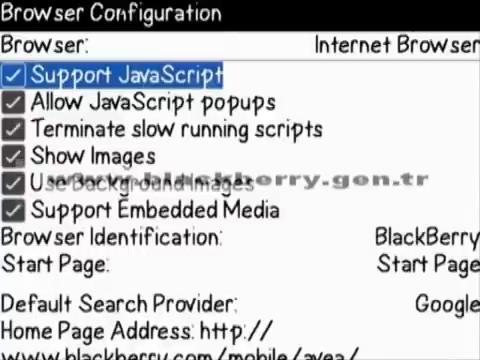
Step: Toggle Support JavaScript off and back on, then scroll down to General Properties
{"action": "left_click", "coordinate": [16, 73]}
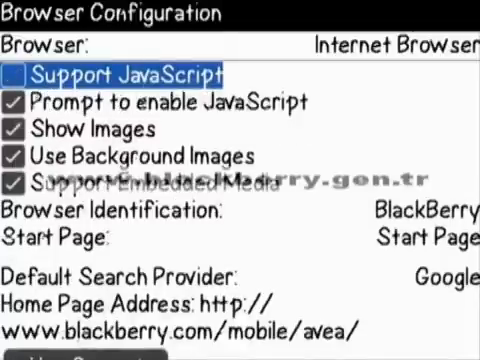
{"action": "left_click", "coordinate": [24, 72]}
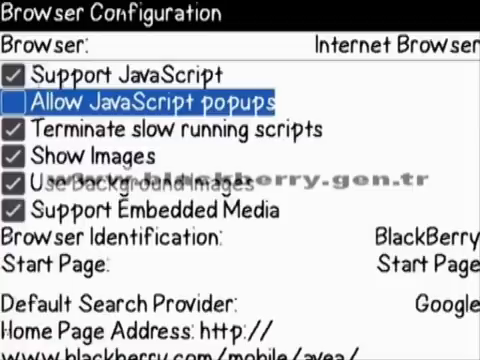
{"action": "scroll", "scroll_direction": "down", "scroll_amount": 3}
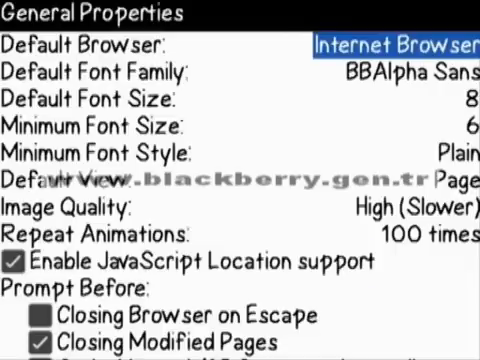
{"action": "key", "text": "down"}
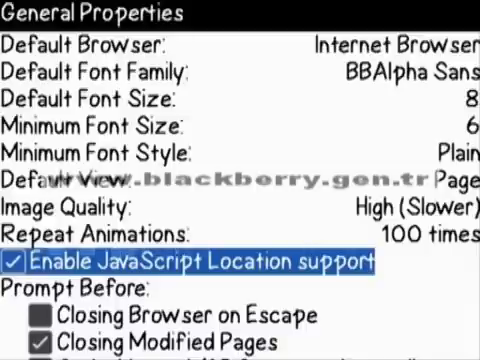
{"action": "left_click", "coordinate": [11, 266]}
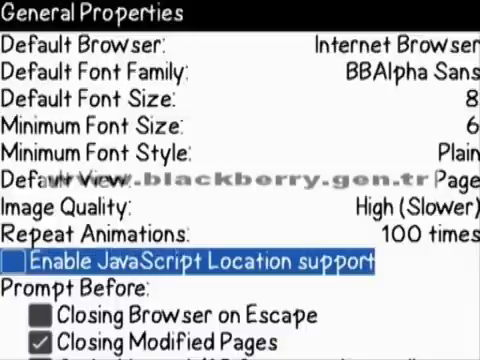
{"action": "left_click", "coordinate": [20, 262]}
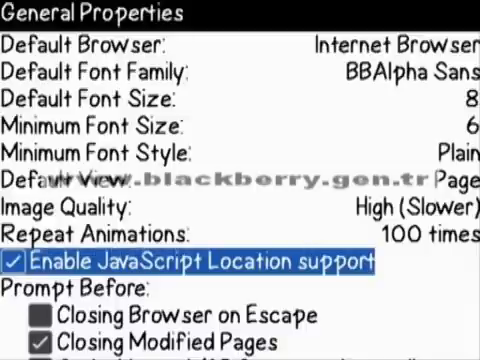
{"action": "scroll", "scroll_direction": "down", "scroll_amount": 3}
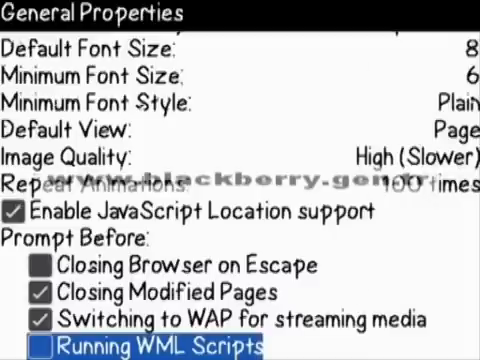